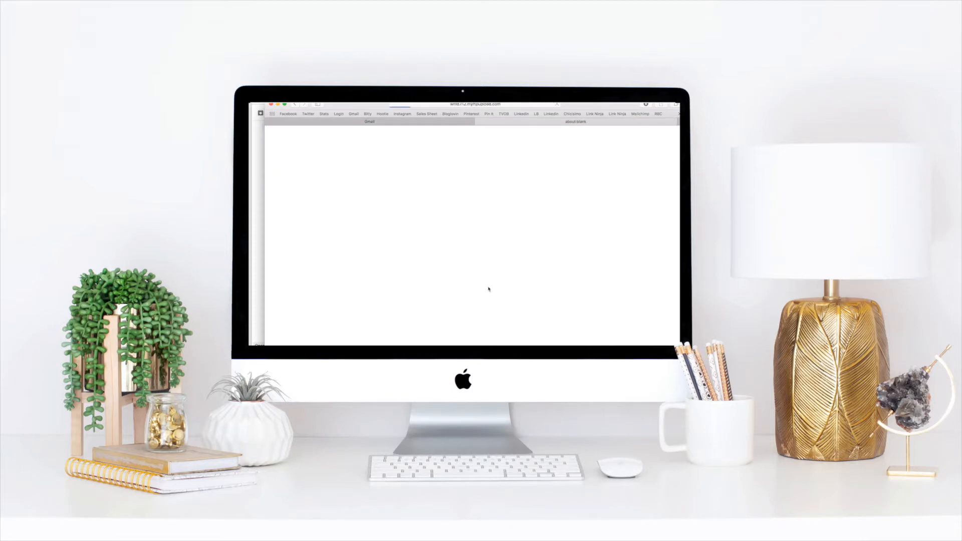
mouse_move(259, 254)
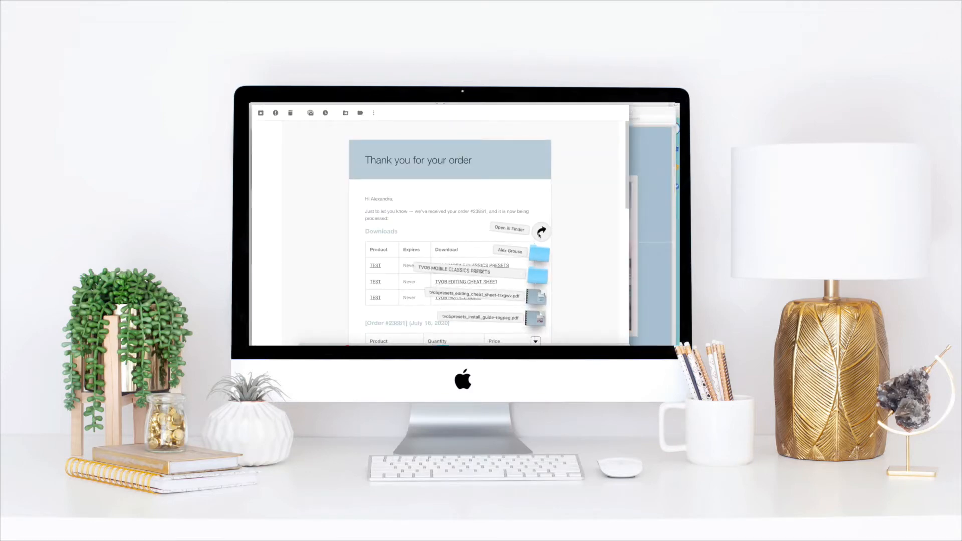
Step: Create a TVOB Presets folder on the Desktop and move the presets folder and guide PDFs into it
left_click(508, 228)
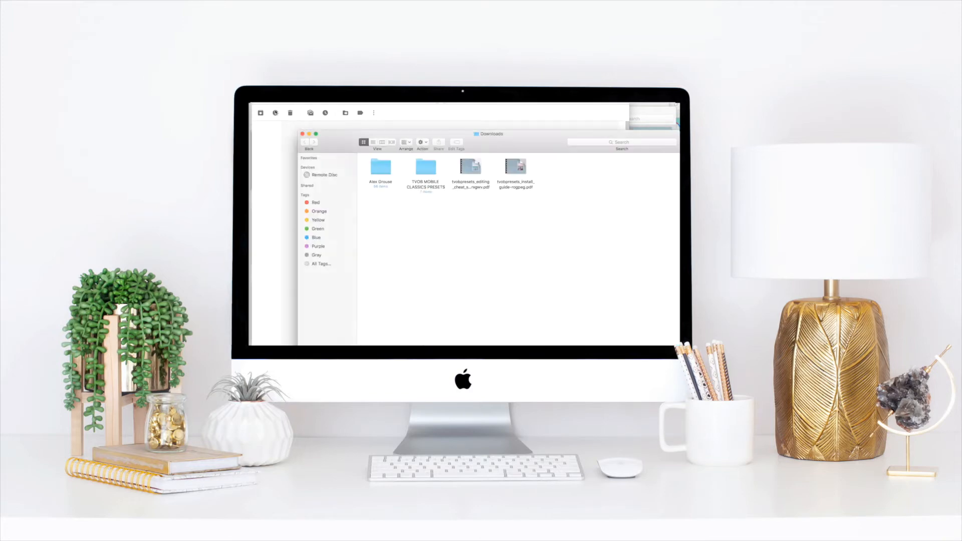
double_click(515, 170)
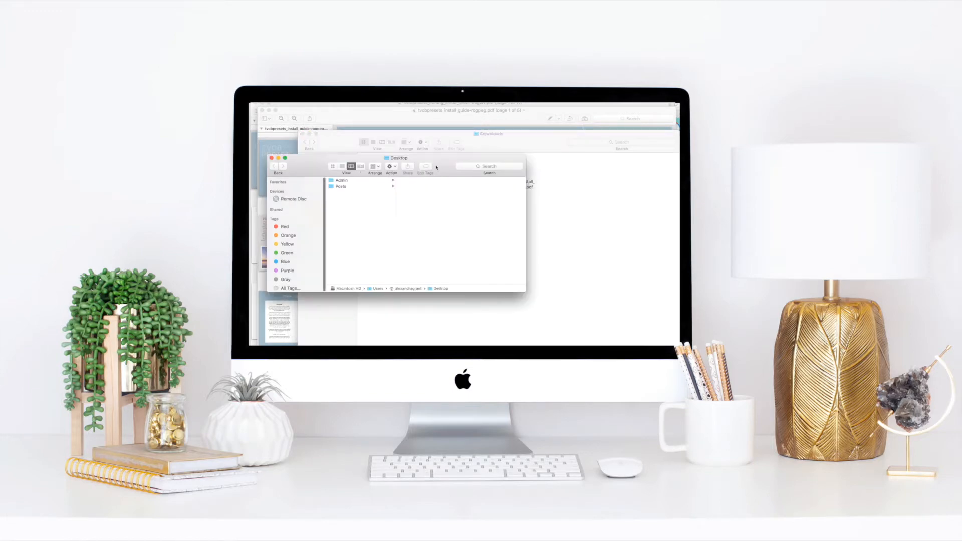
right_click(387, 257)
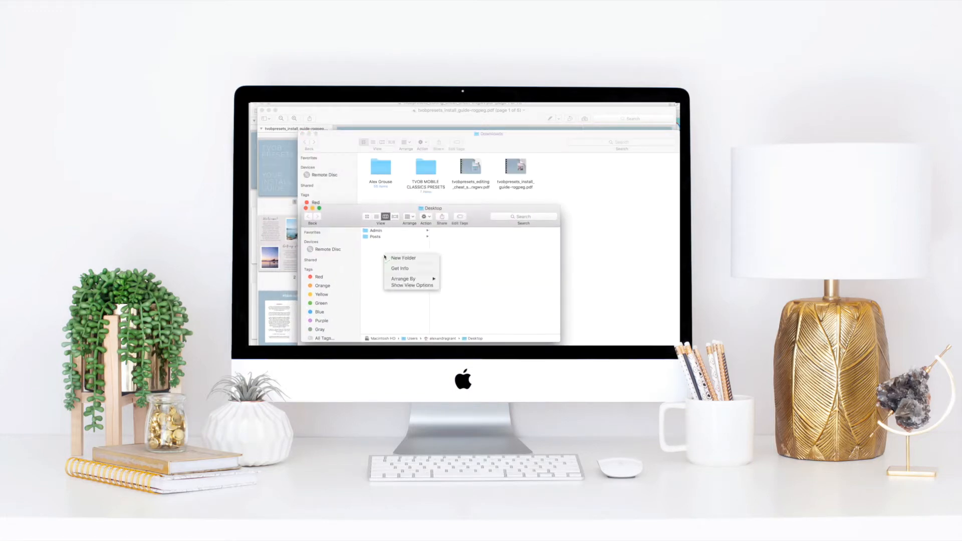
left_click(404, 258)
type("TVOB Presets")
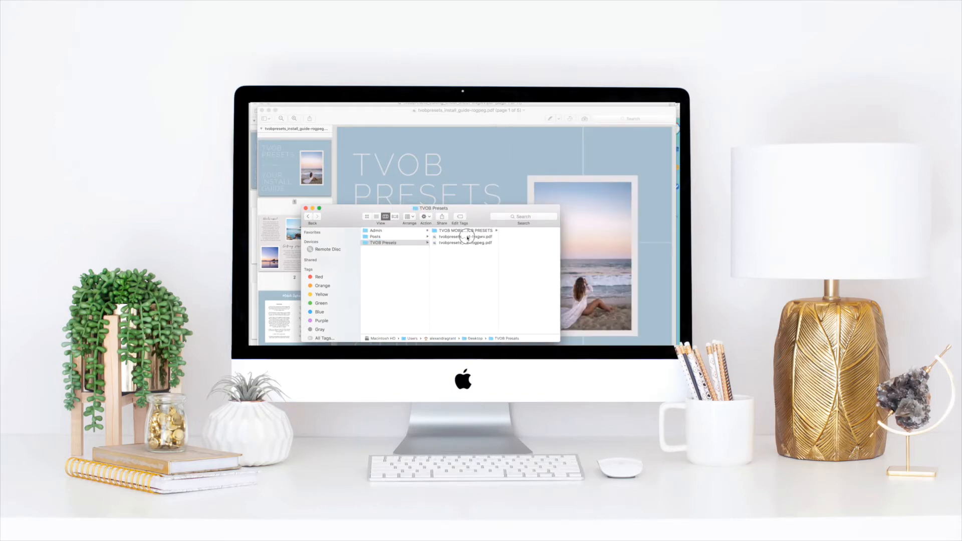
left_click(464, 242)
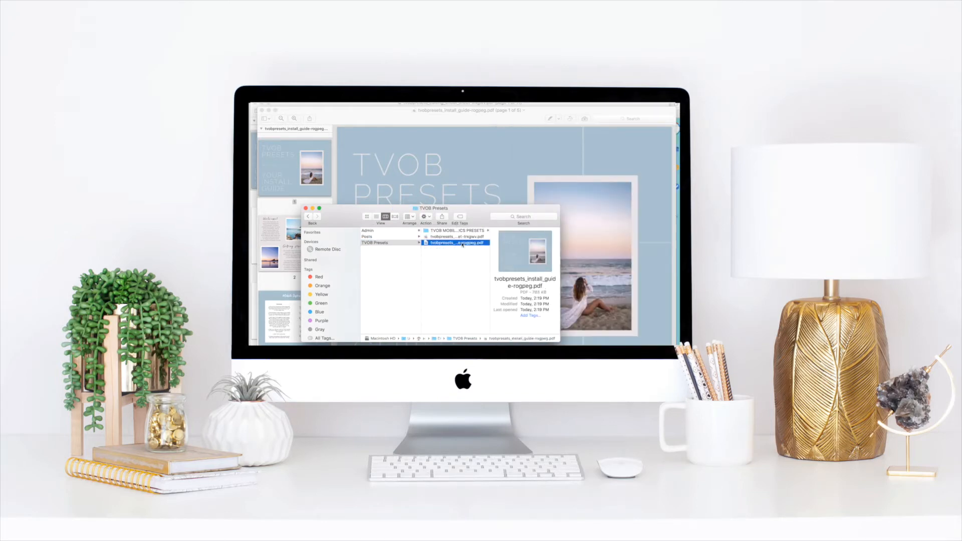
Step: Page through the editing cheat sheet and install guide PDFs in Preview, then close them
double_click(454, 243)
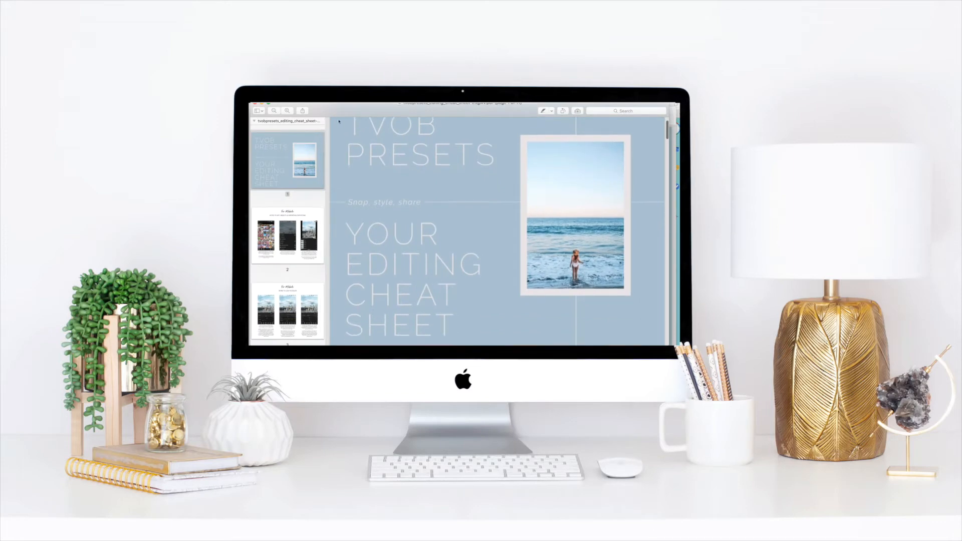
scroll("down", 3)
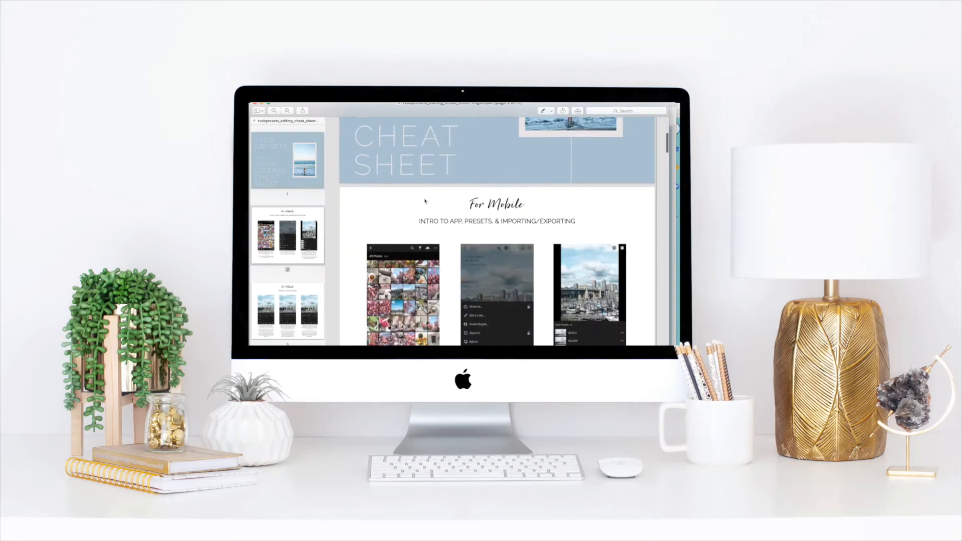
scroll("down", 3)
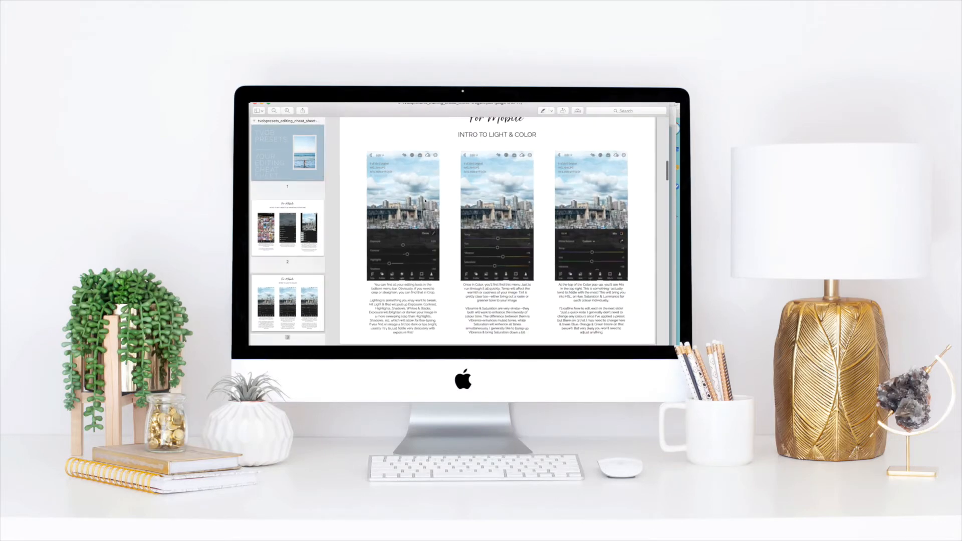
scroll("down", 3)
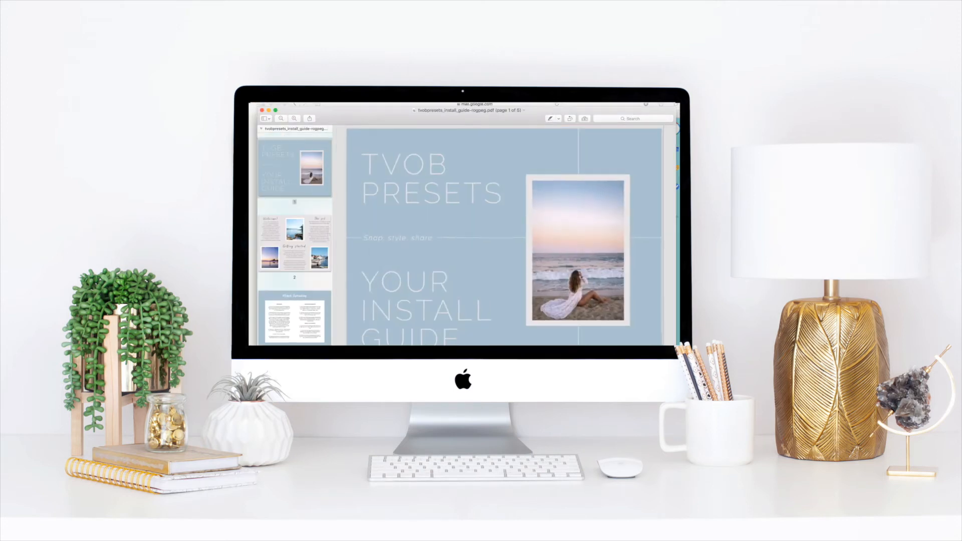
left_click(280, 118)
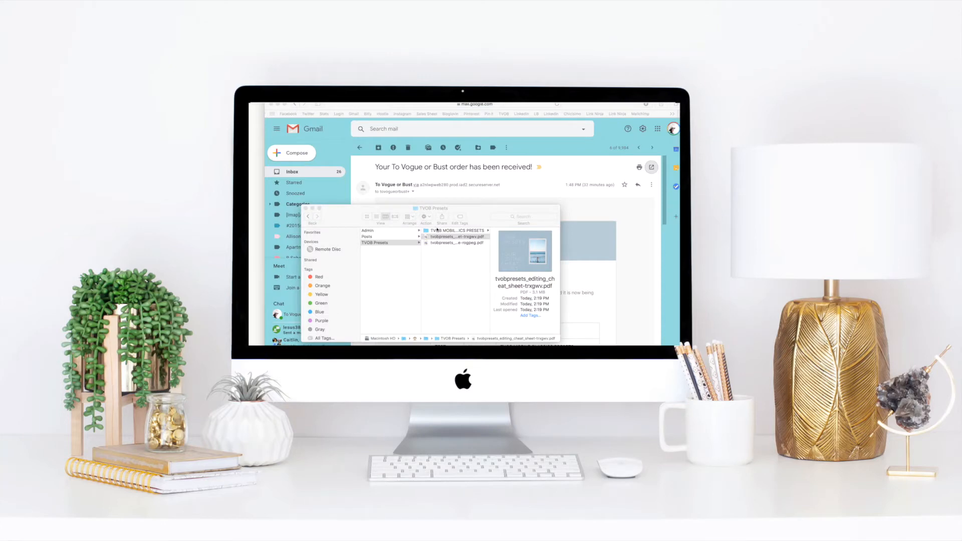
Step: AirDrop the seven DNG files from TVOB MOBILE CLASSICS PRESETS to the iPhone
left_click(455, 236)
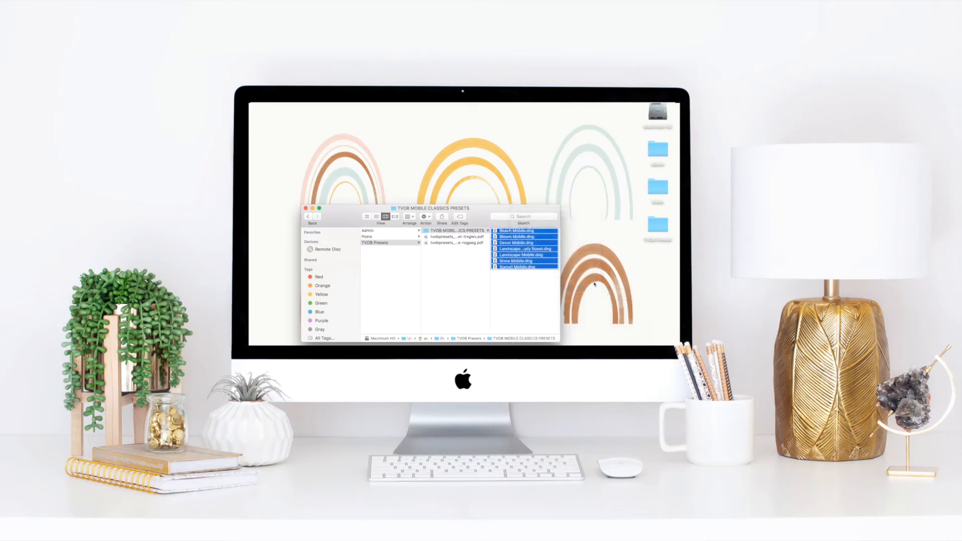
left_click(441, 216)
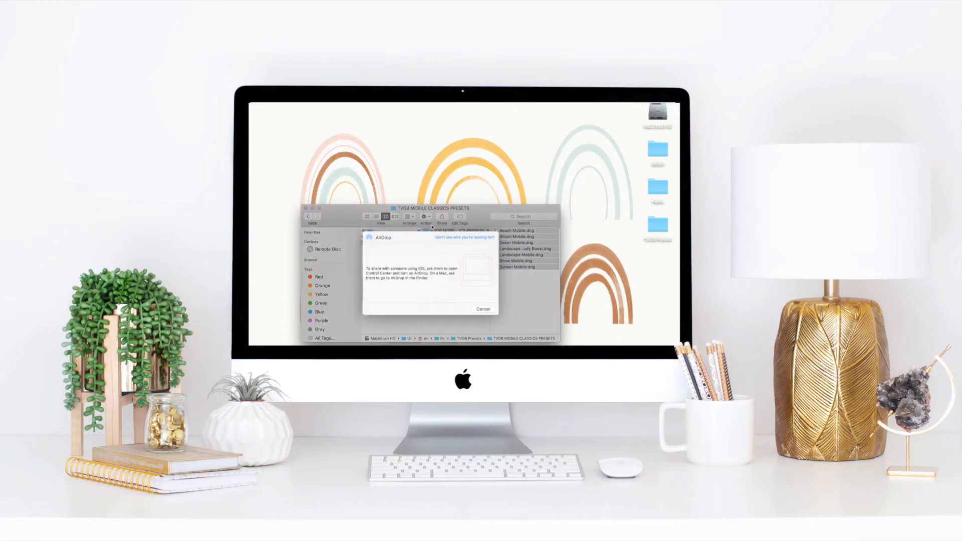
mouse_move(372, 251)
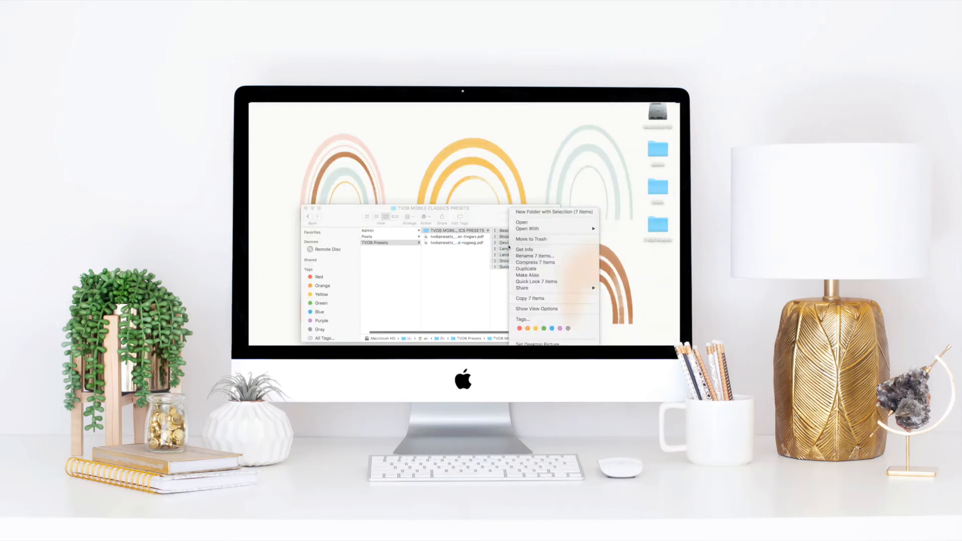
left_click(521, 289)
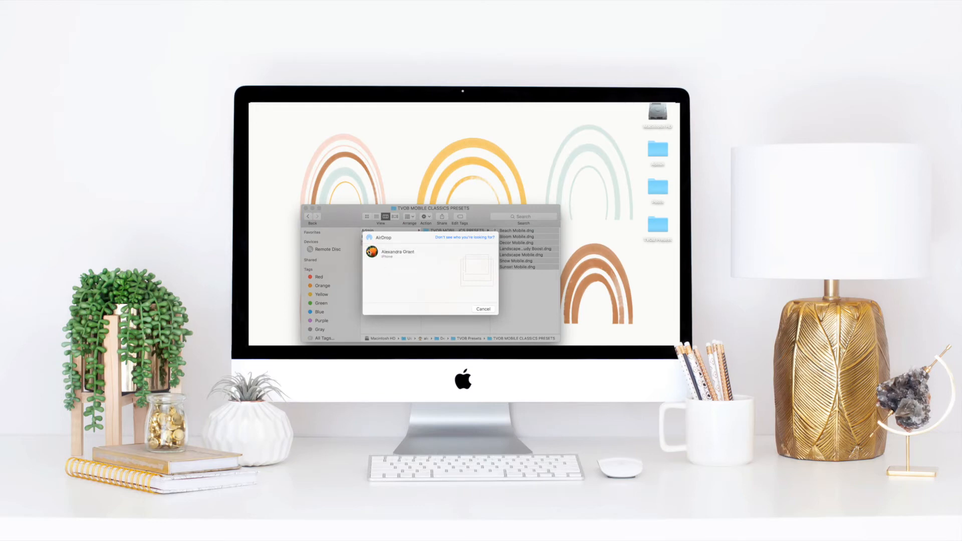
left_click(398, 251)
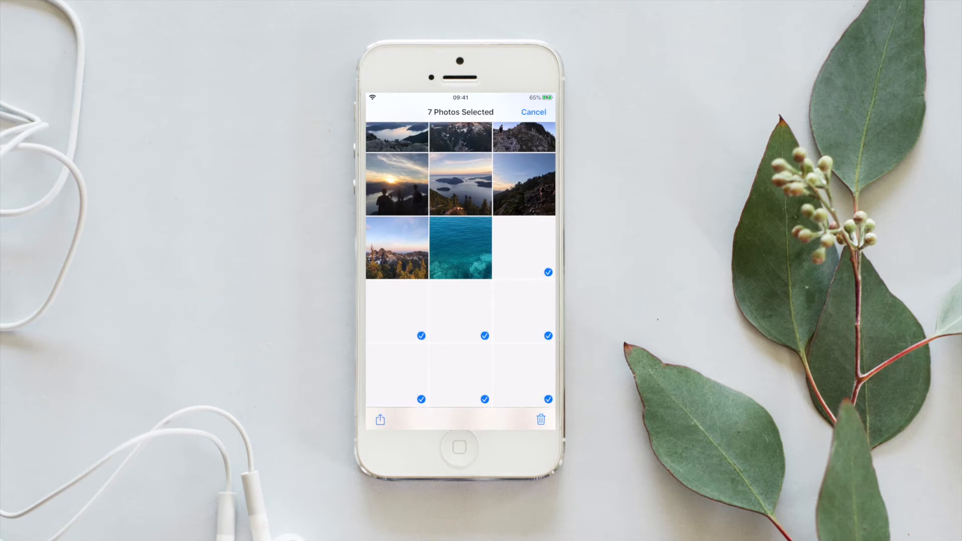
Step: Add the seven received preset photos to their own album via the share sheet
left_click(379, 420)
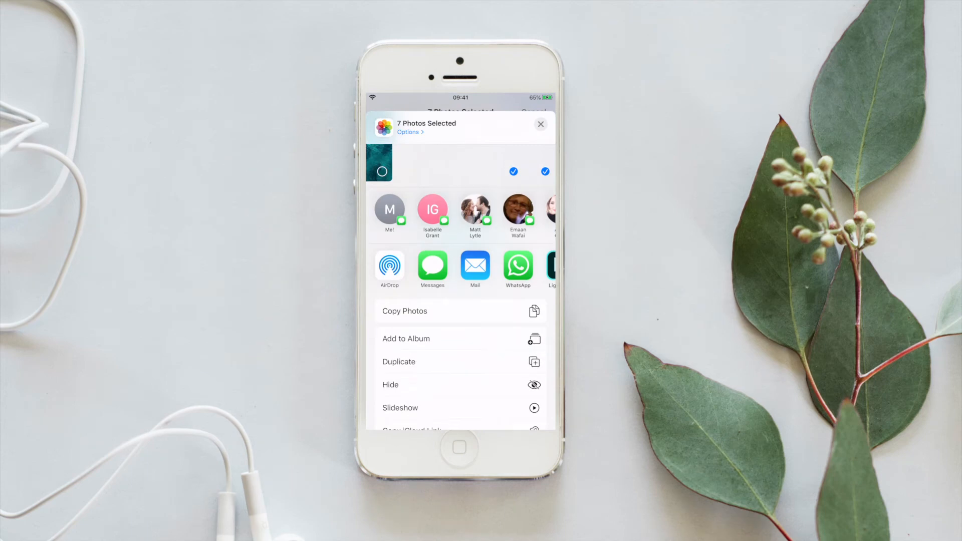
left_click(405, 338)
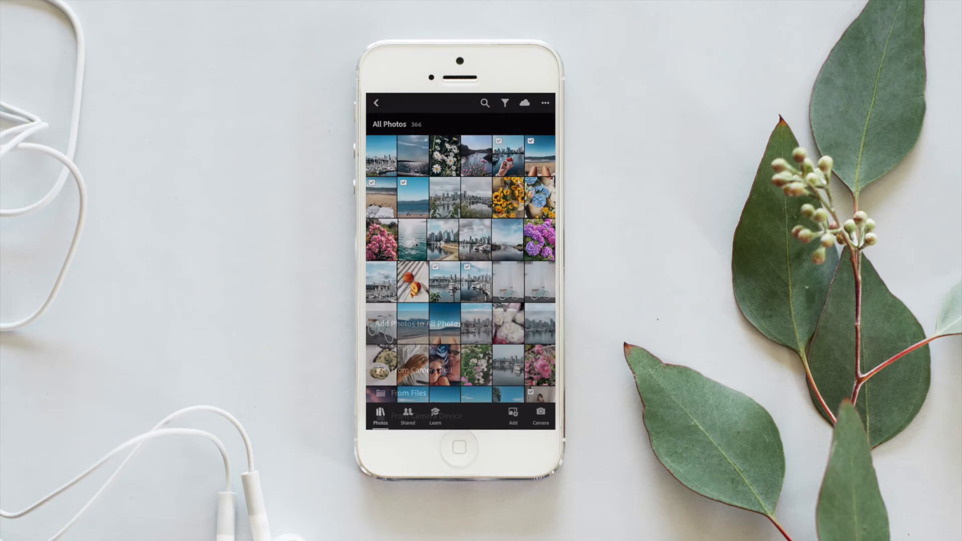
Step: Browse the TVOB PRESETS album from the camera roll and open the BLOOM DNG in the Edit view
left_click(408, 372)
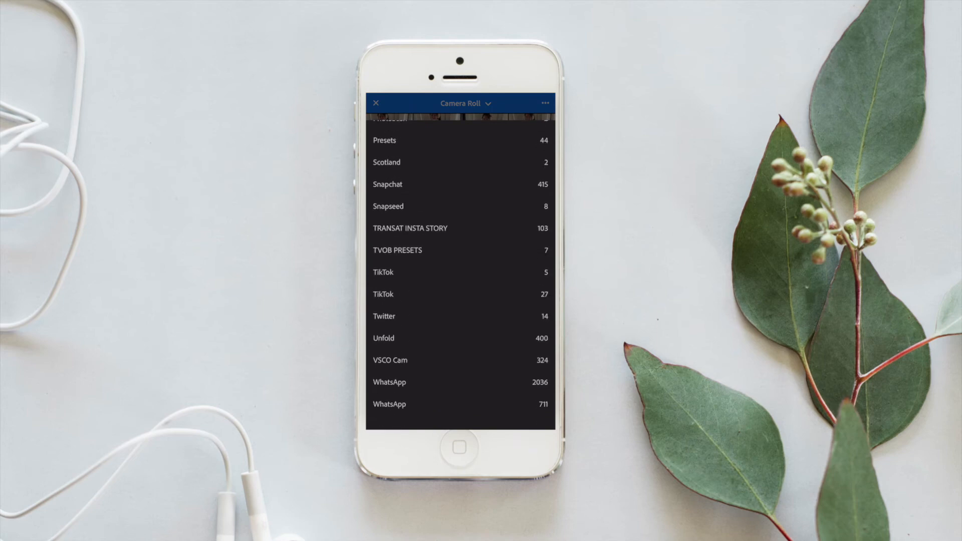
left_click(398, 250)
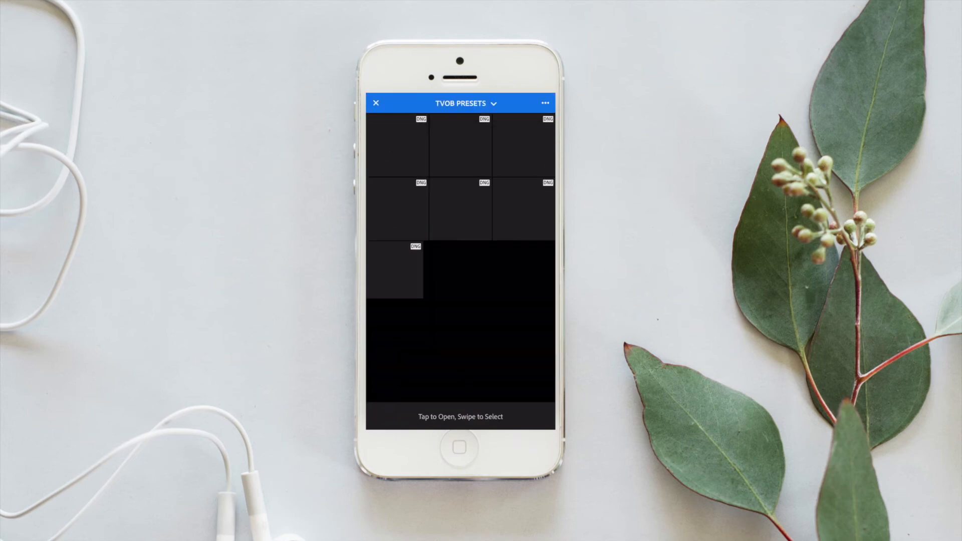
left_click(546, 103)
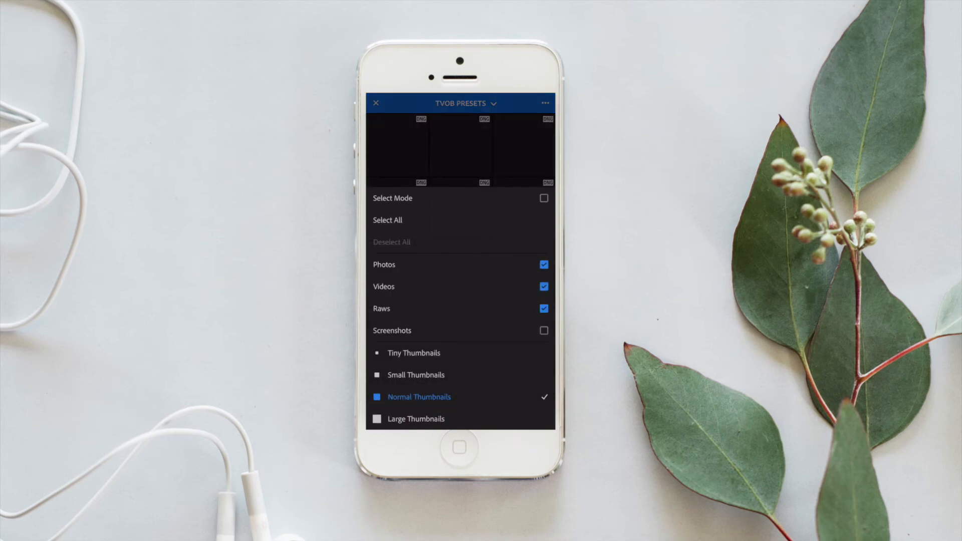
left_click(387, 221)
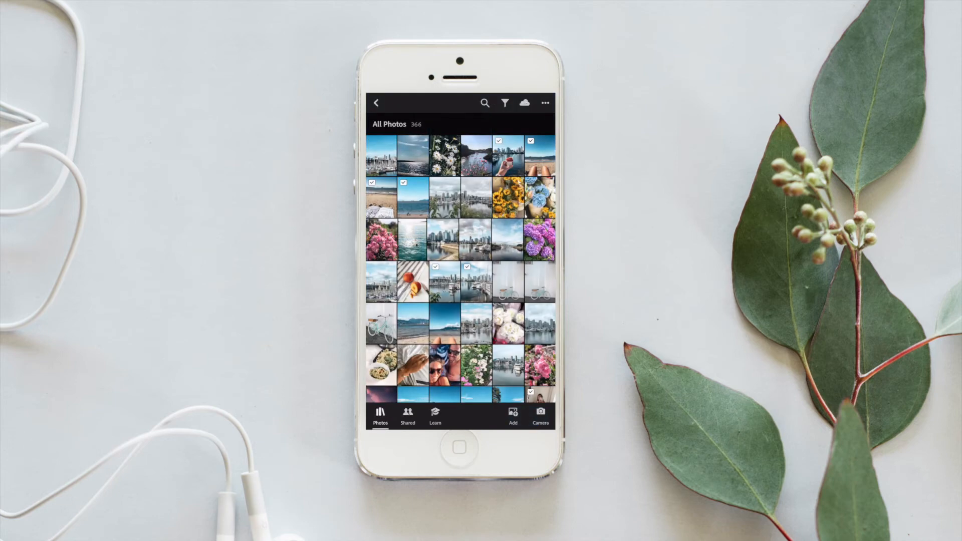
scroll("down", 3)
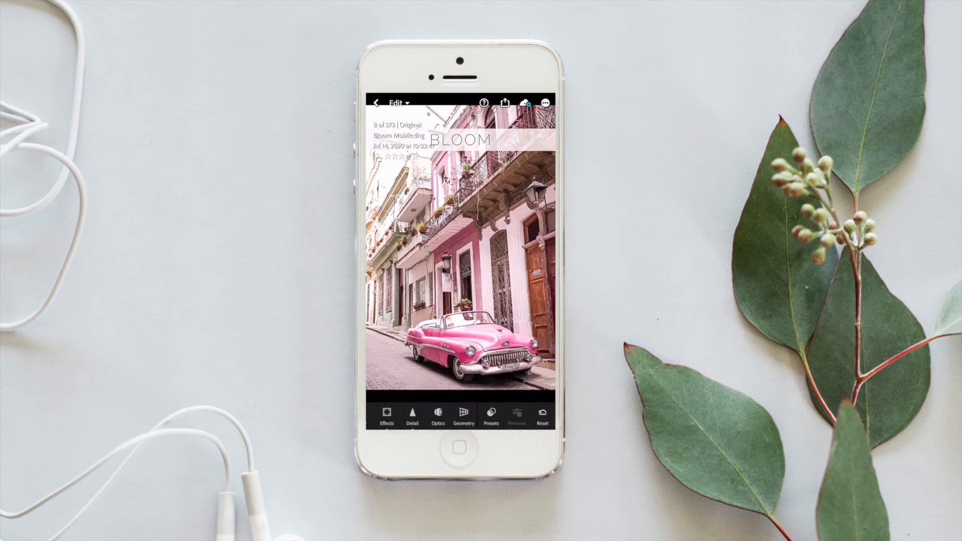
Step: Create a user preset named BLOOM II from the photo's settings
left_click(546, 102)
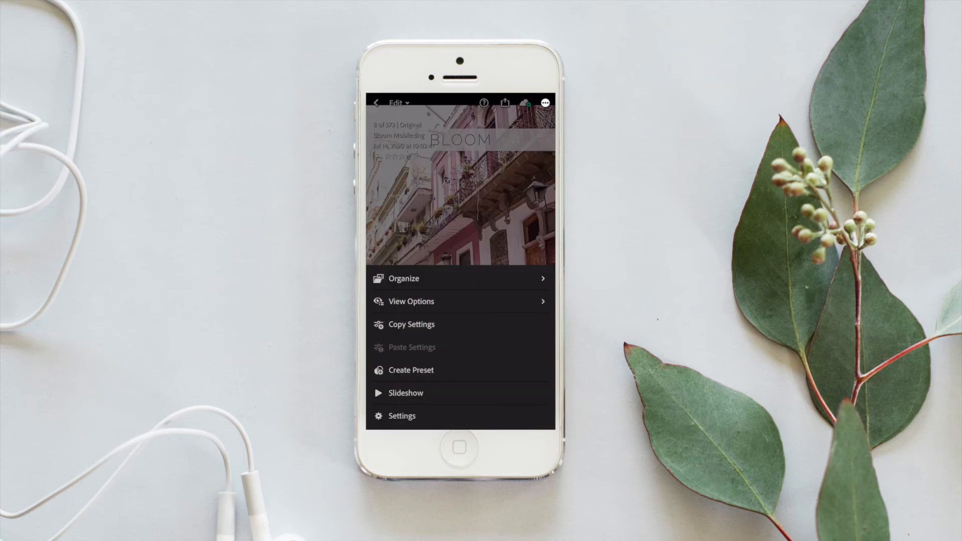
left_click(411, 370)
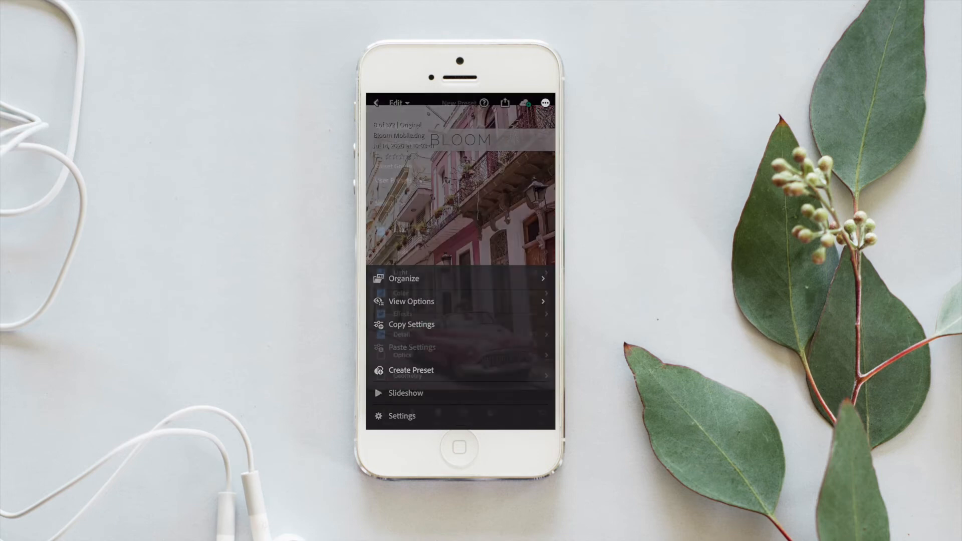
left_click(412, 370)
type("BL")
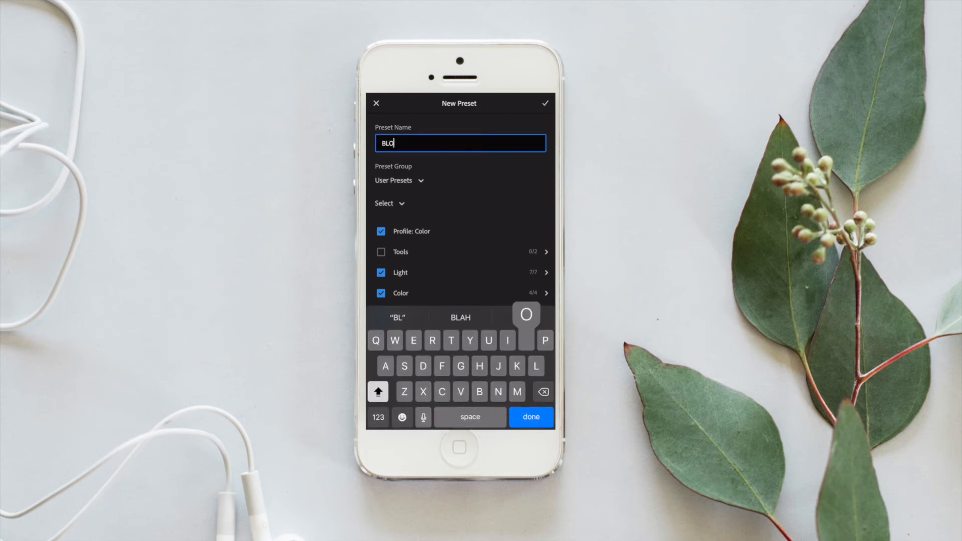
type("OM II")
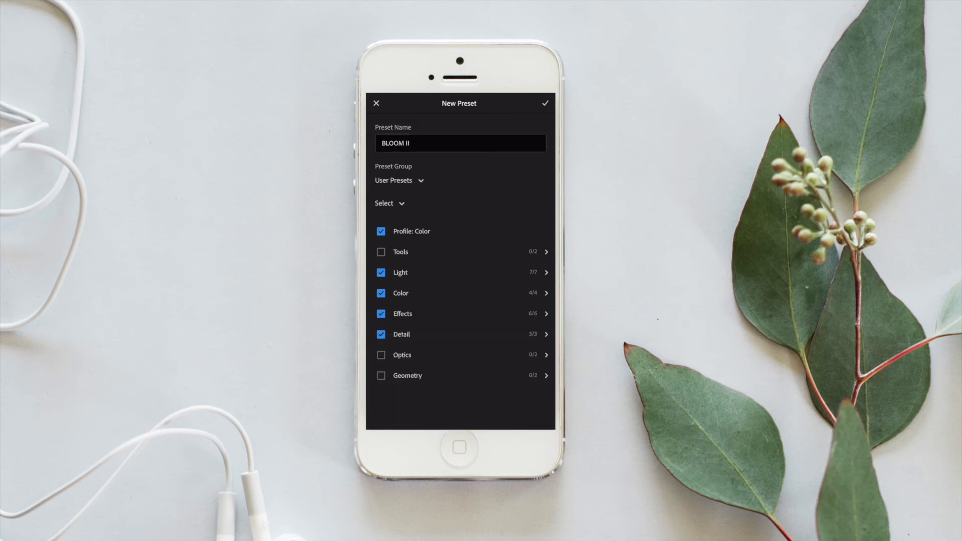
left_click(545, 102)
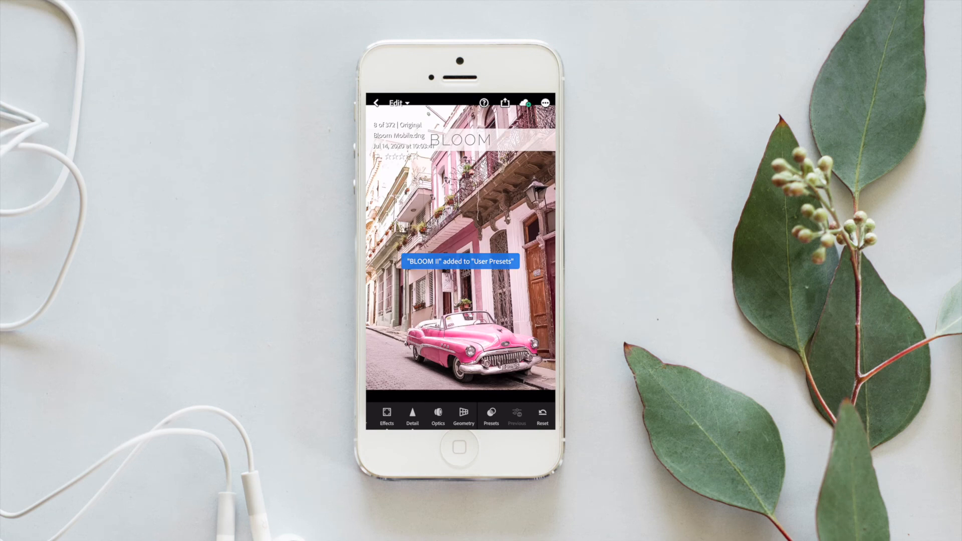
Step: Confirm BLOOM II appears under User Presets and return to the All Photos grid
left_click(491, 416)
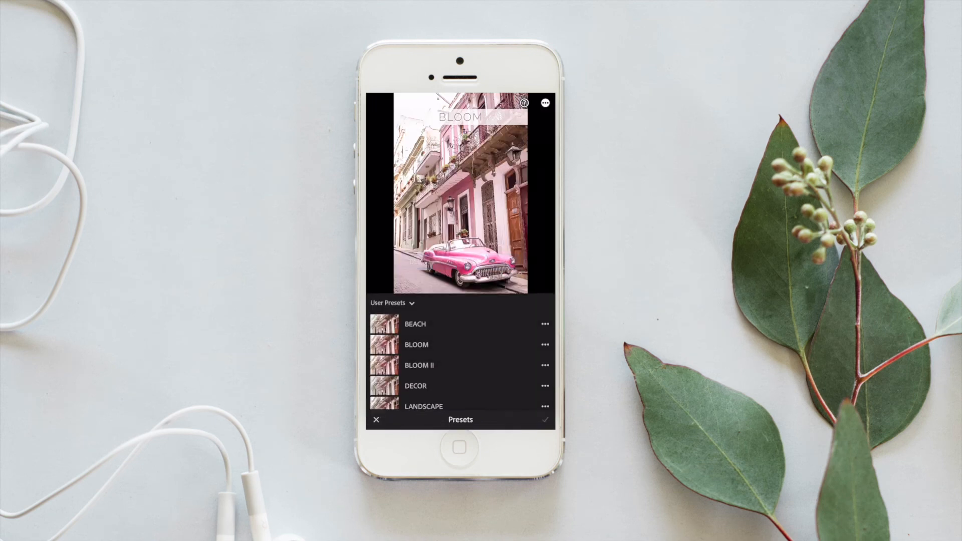
left_click(419, 365)
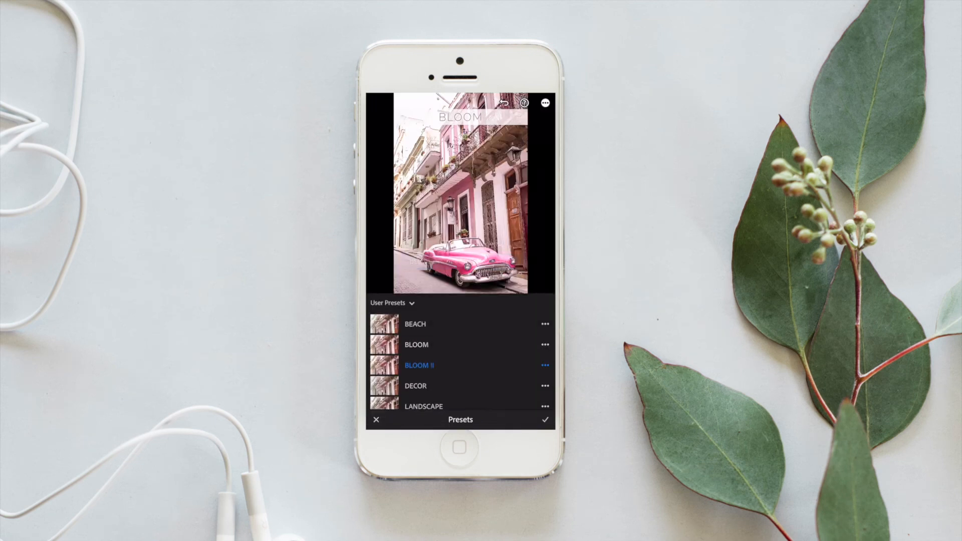
left_click(545, 420)
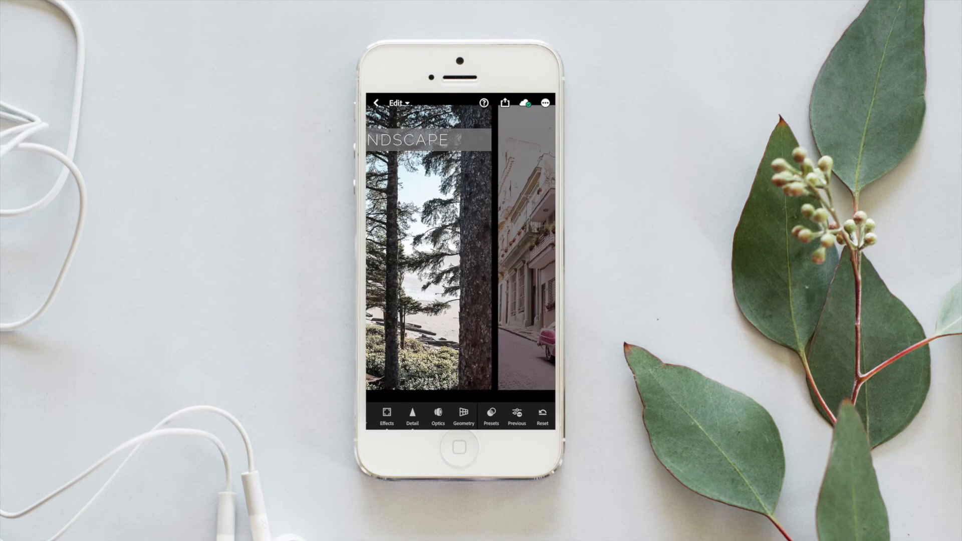
left_click(543, 102)
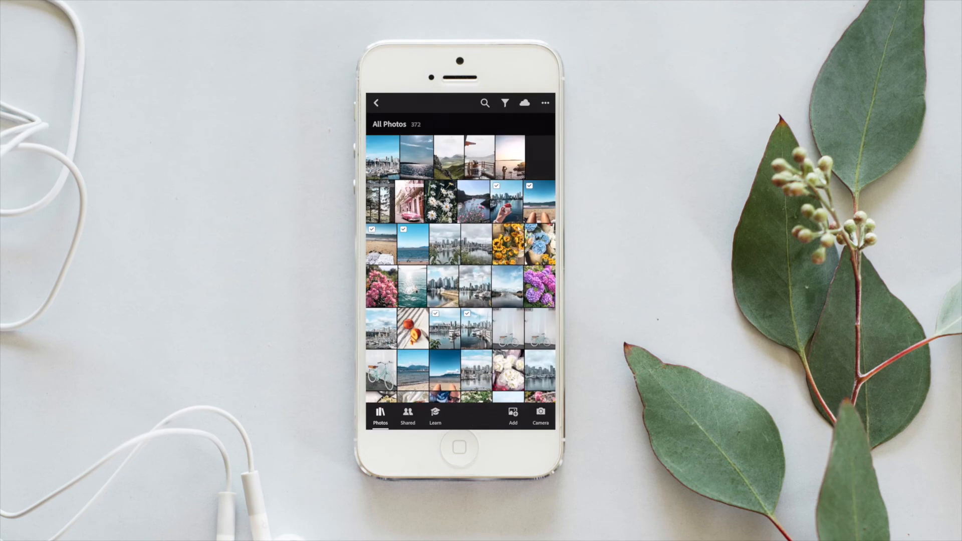
Step: Apply a user preset to the pink flower photo IMG_1955
left_click(413, 286)
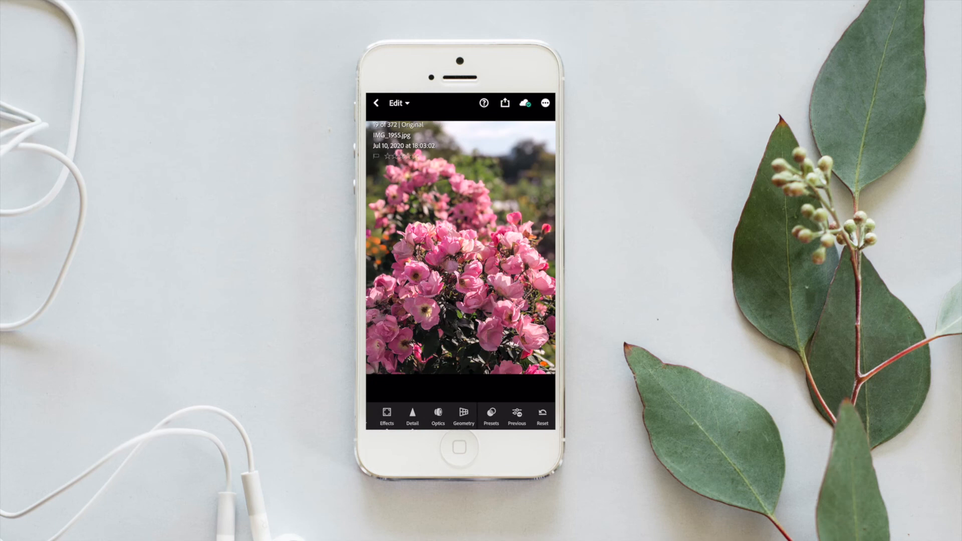
left_click(542, 415)
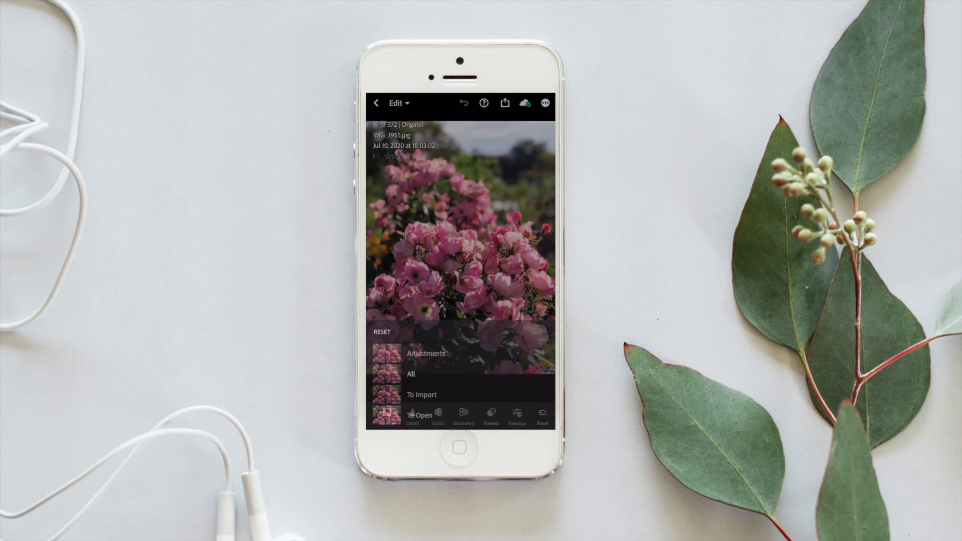
left_click(491, 417)
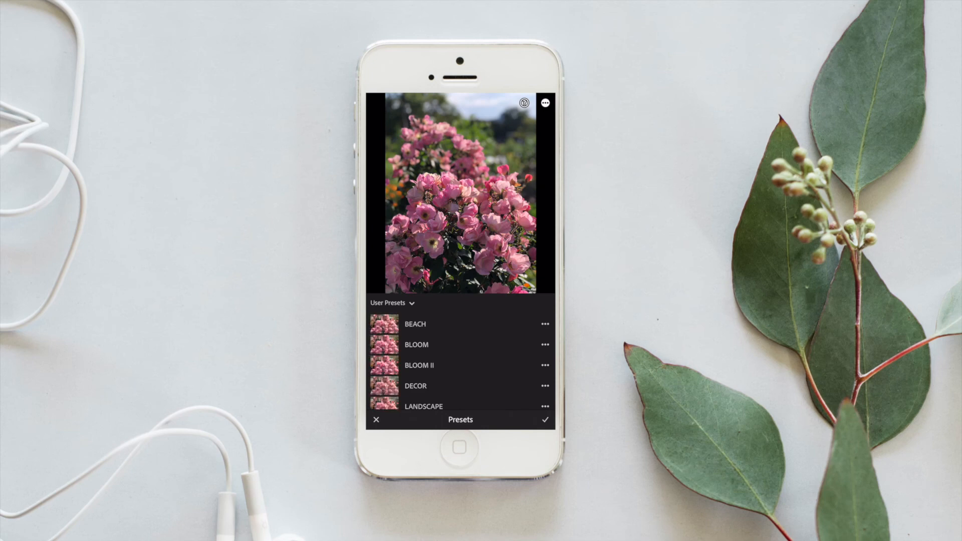
left_click(419, 365)
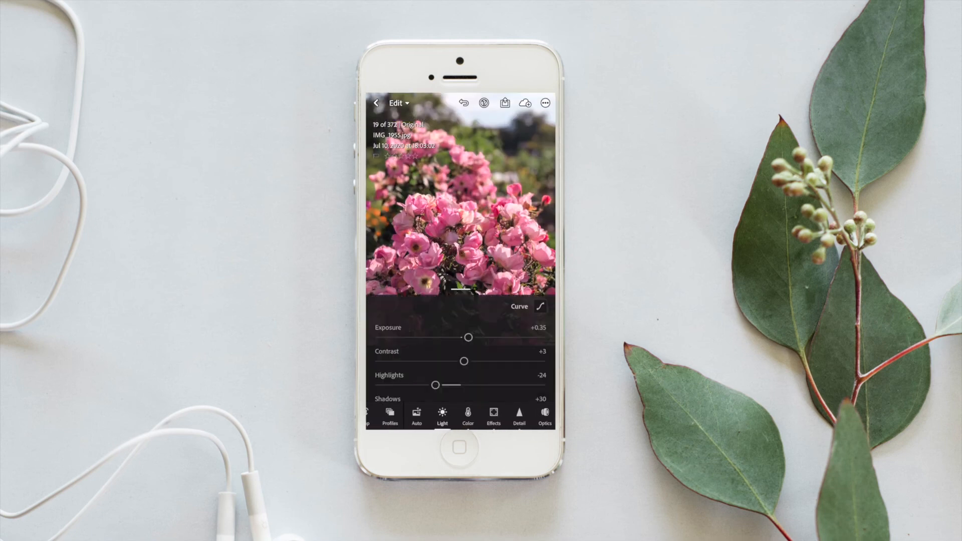
Step: Review the Color panel adjustments and export the edited photo to the Camera Roll
left_click(468, 417)
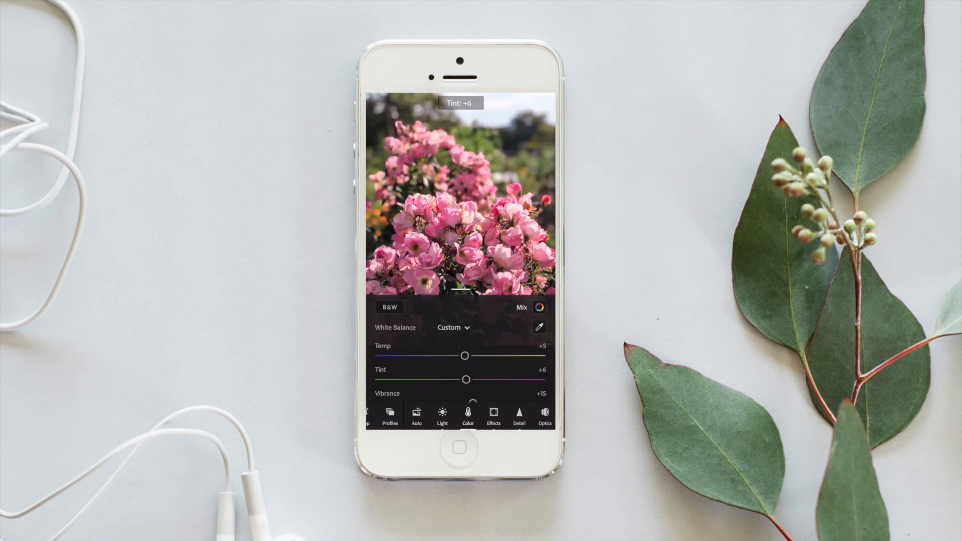
left_click(538, 308)
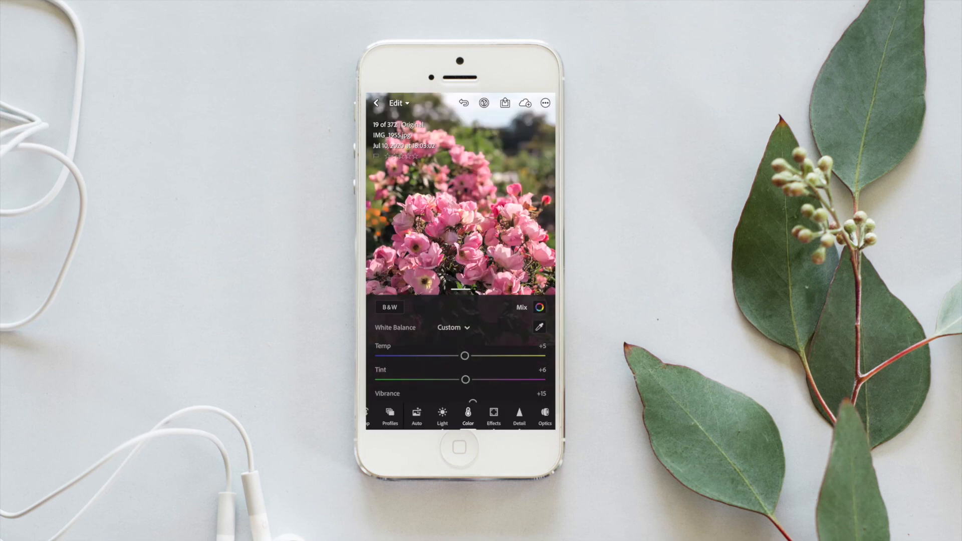
left_click(505, 102)
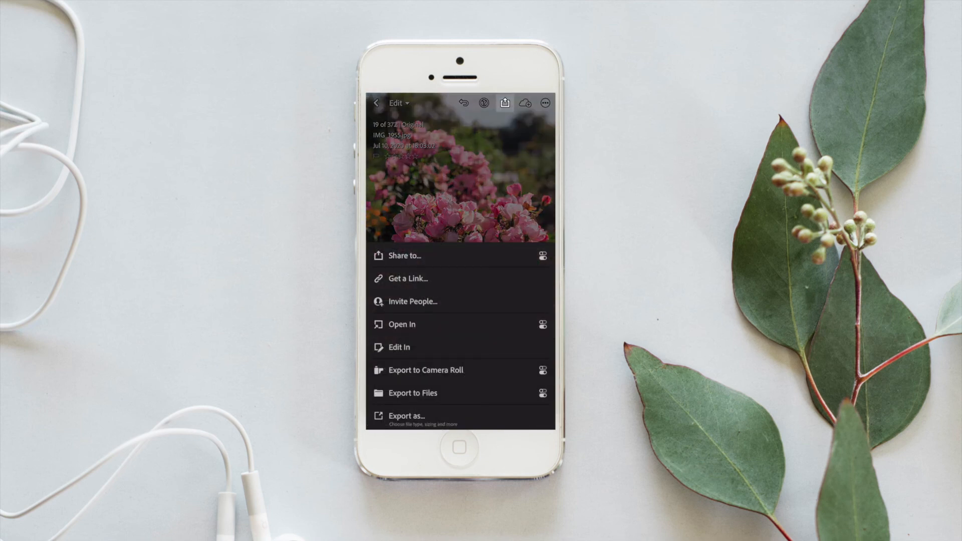
left_click(425, 370)
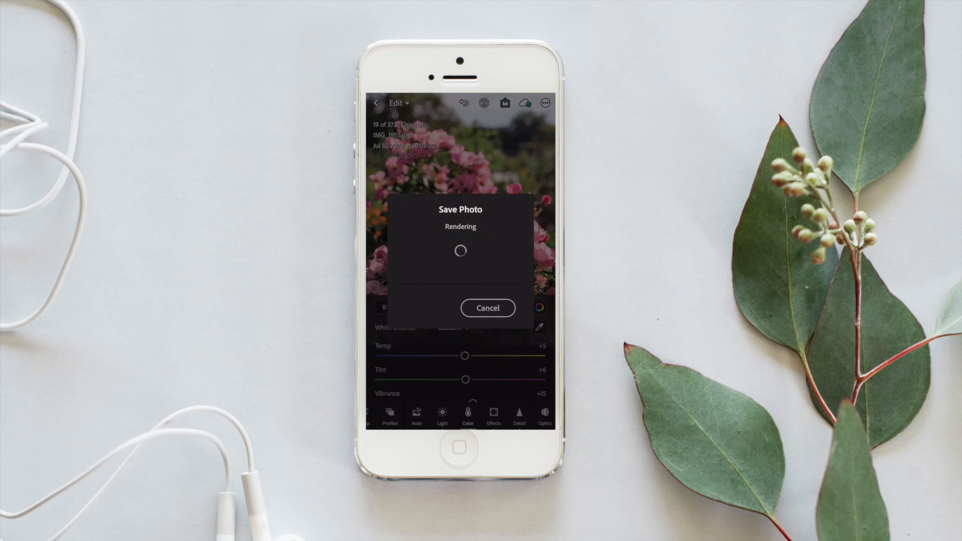